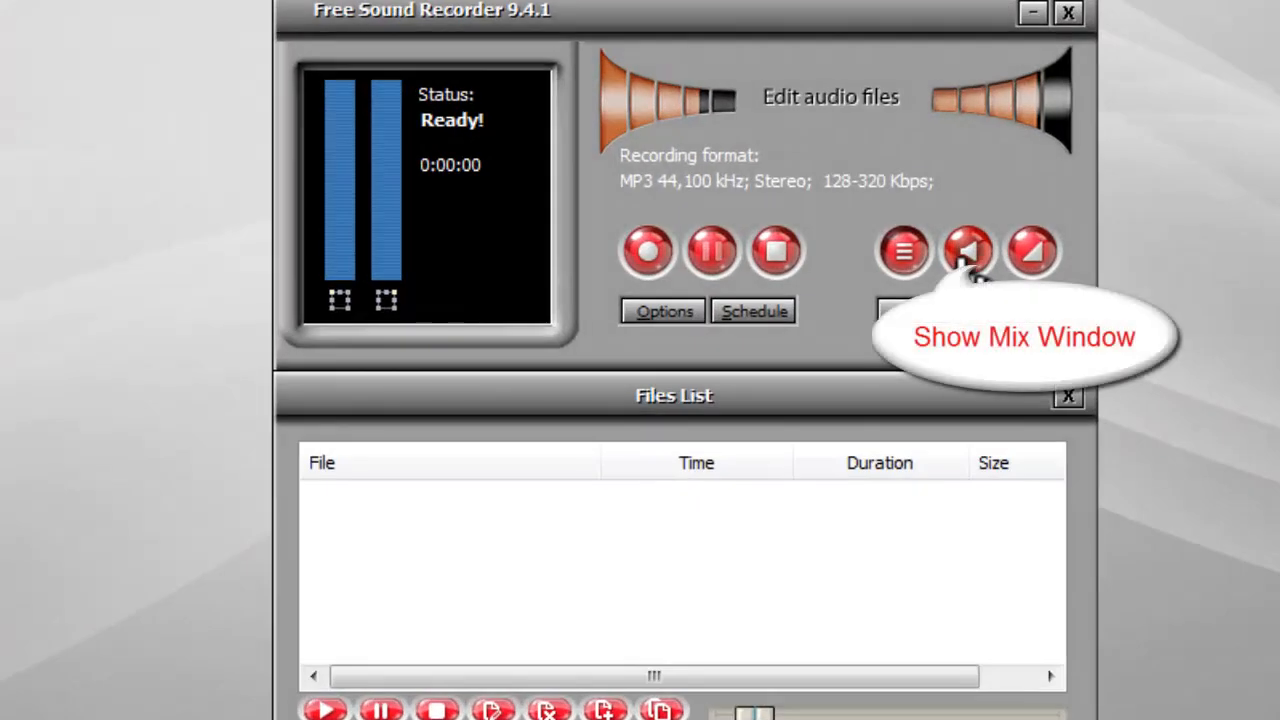
- Show the mixer panel and choose Stereo Mix (IDT High Definition) as the recording device
{"action": "left_click", "coordinate": [968, 250]}
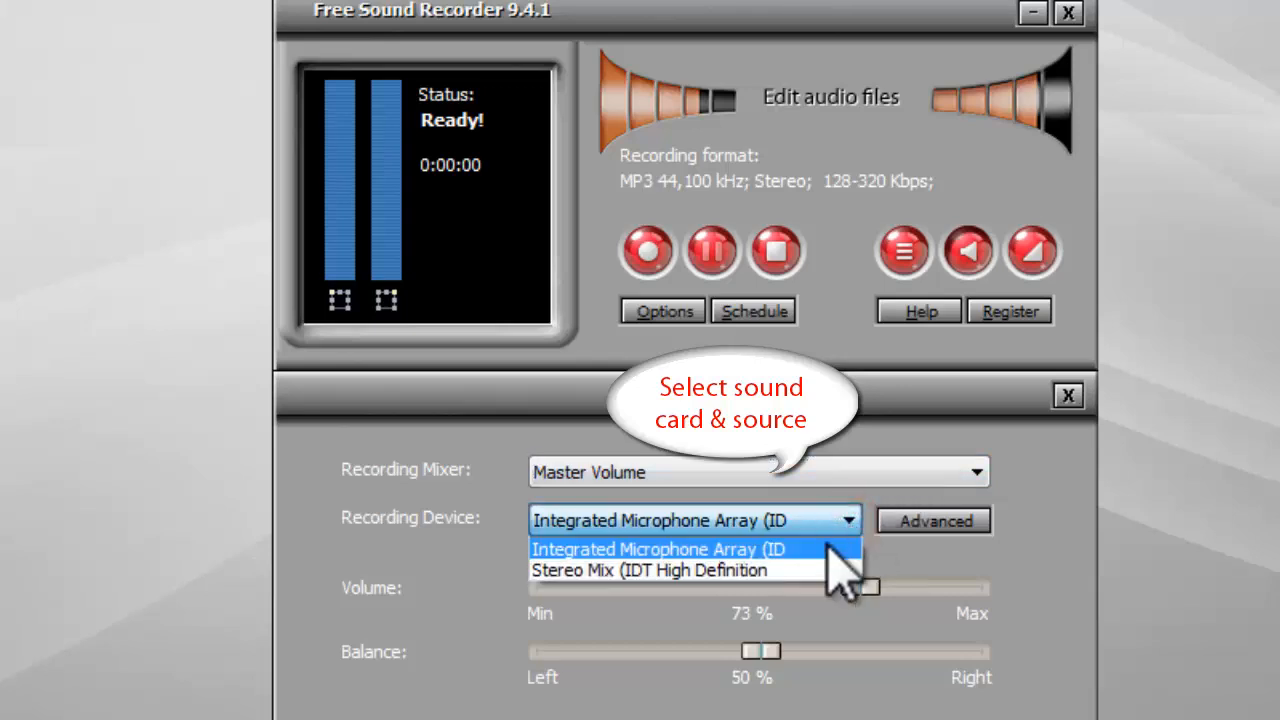
{"action": "left_click", "coordinate": [648, 570]}
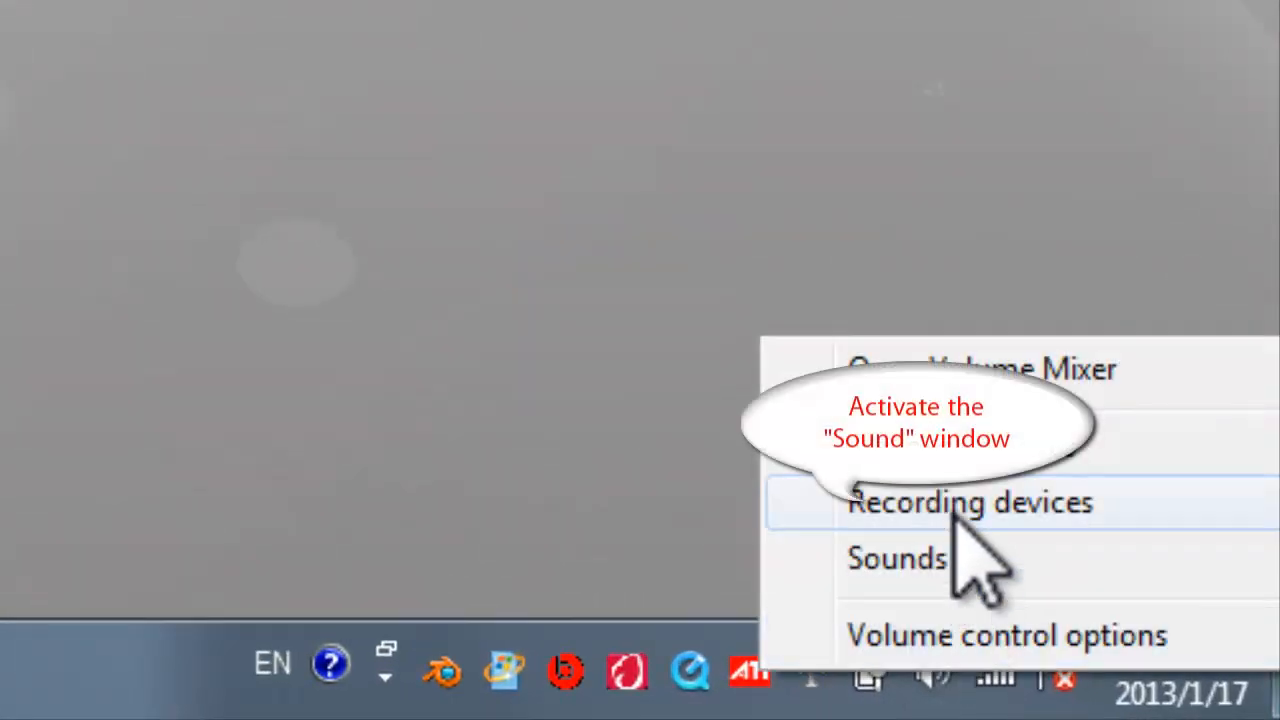
- Confirm Stereo Mix in Windows recording devices and set the recording volume to 86%
{"action": "left_click", "coordinate": [896, 556]}
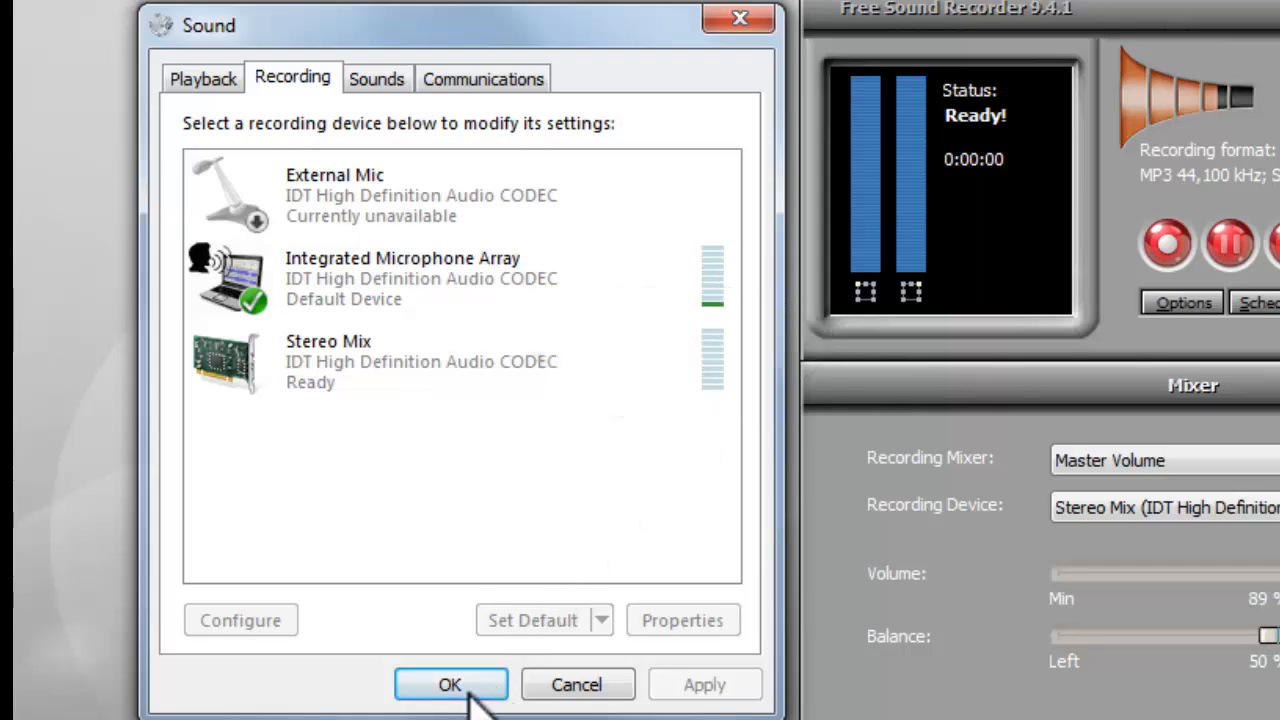
{"action": "left_click", "coordinate": [450, 684]}
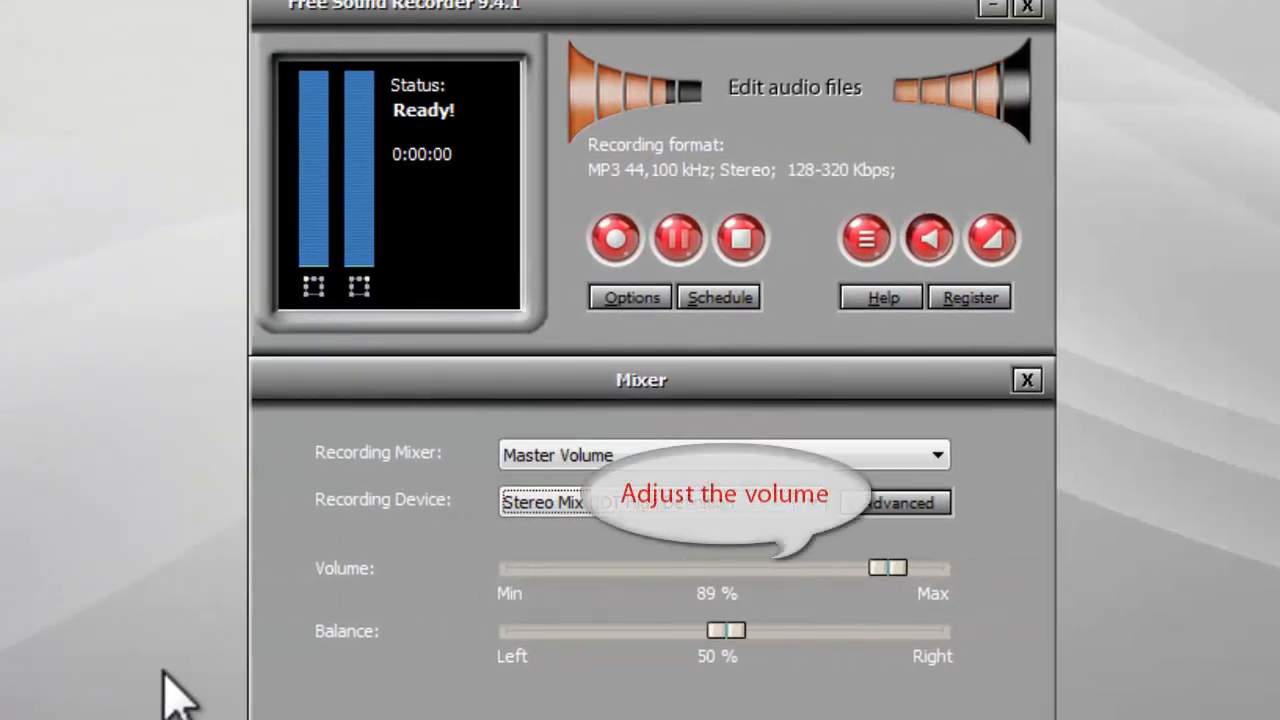
{"action": "left_click_drag", "start_coordinate": [888, 568], "coordinate": [870, 568]}
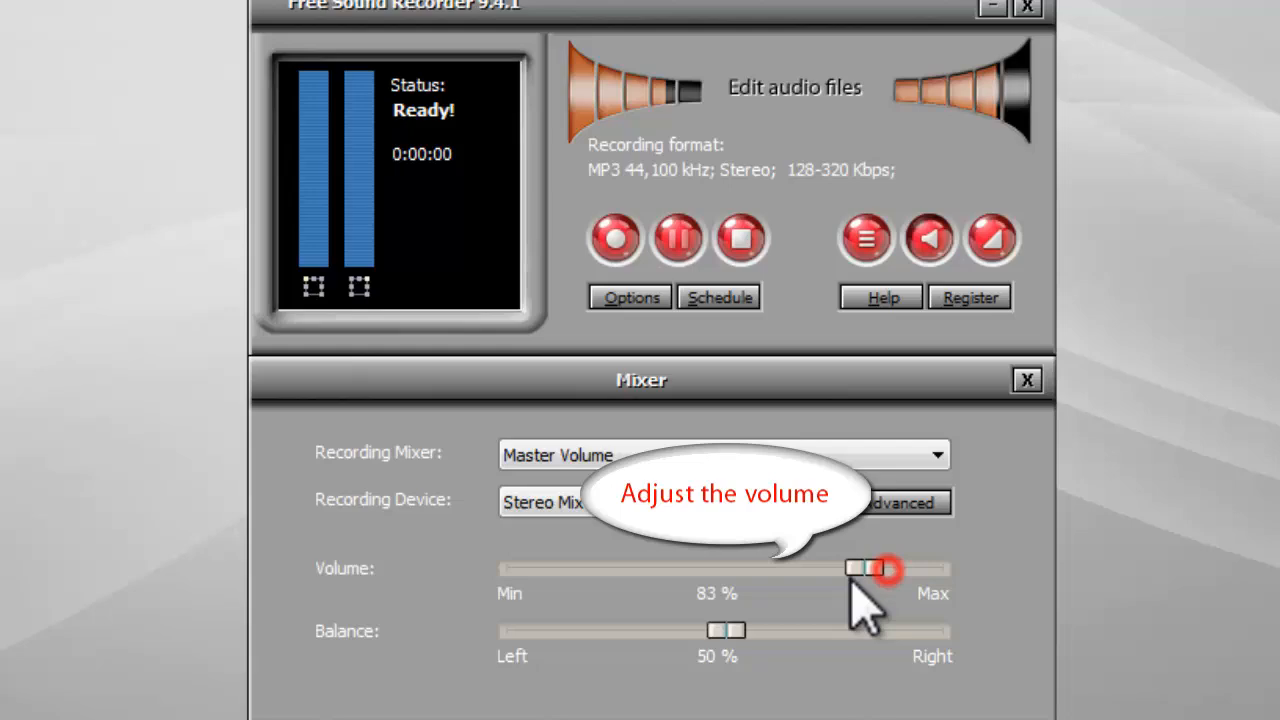
{"action": "left_click_drag", "start_coordinate": [884, 568], "coordinate": [868, 568]}
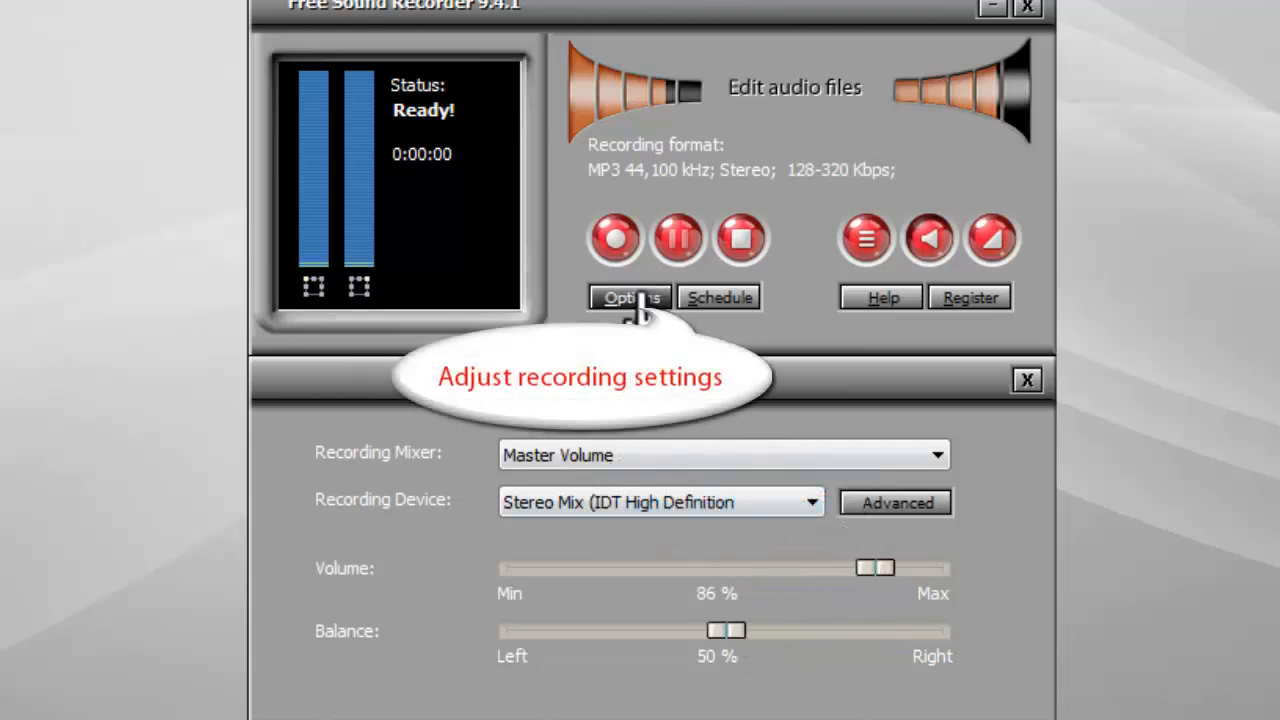
- In Options, choose Mp3 File as the output type and bring up its quality setup
{"action": "left_click", "coordinate": [628, 296]}
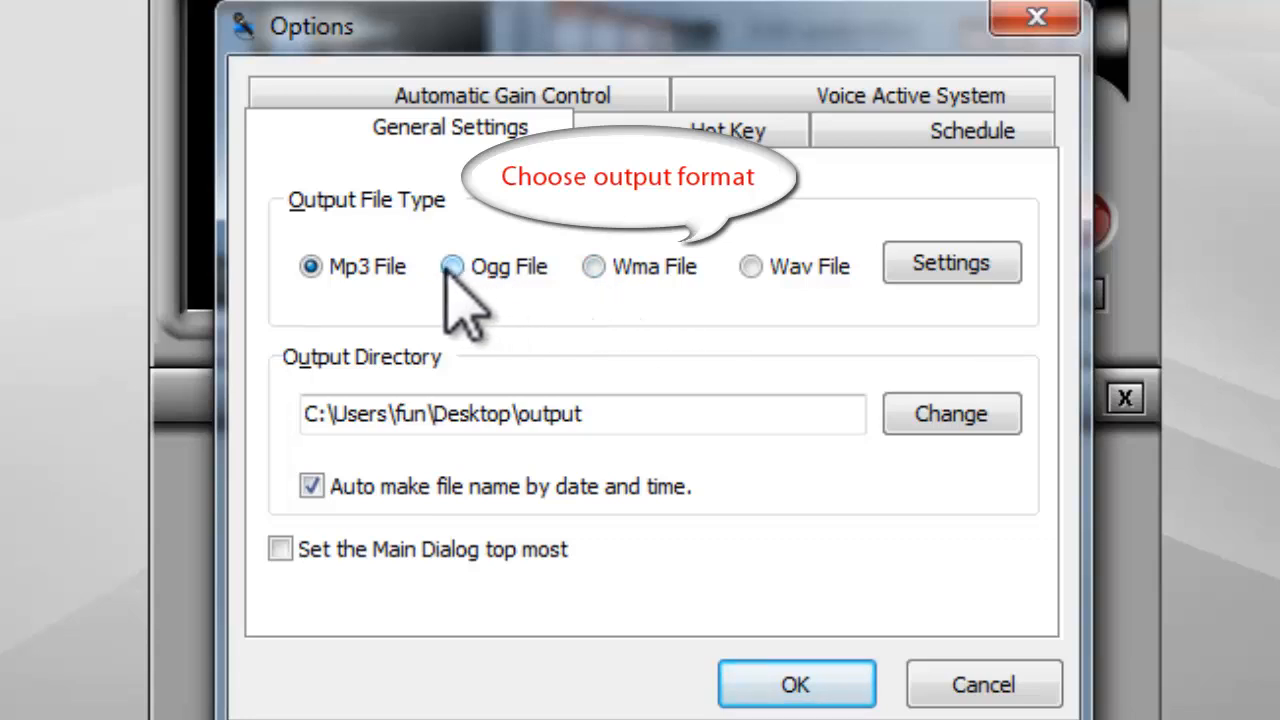
{"action": "left_click", "coordinate": [312, 266]}
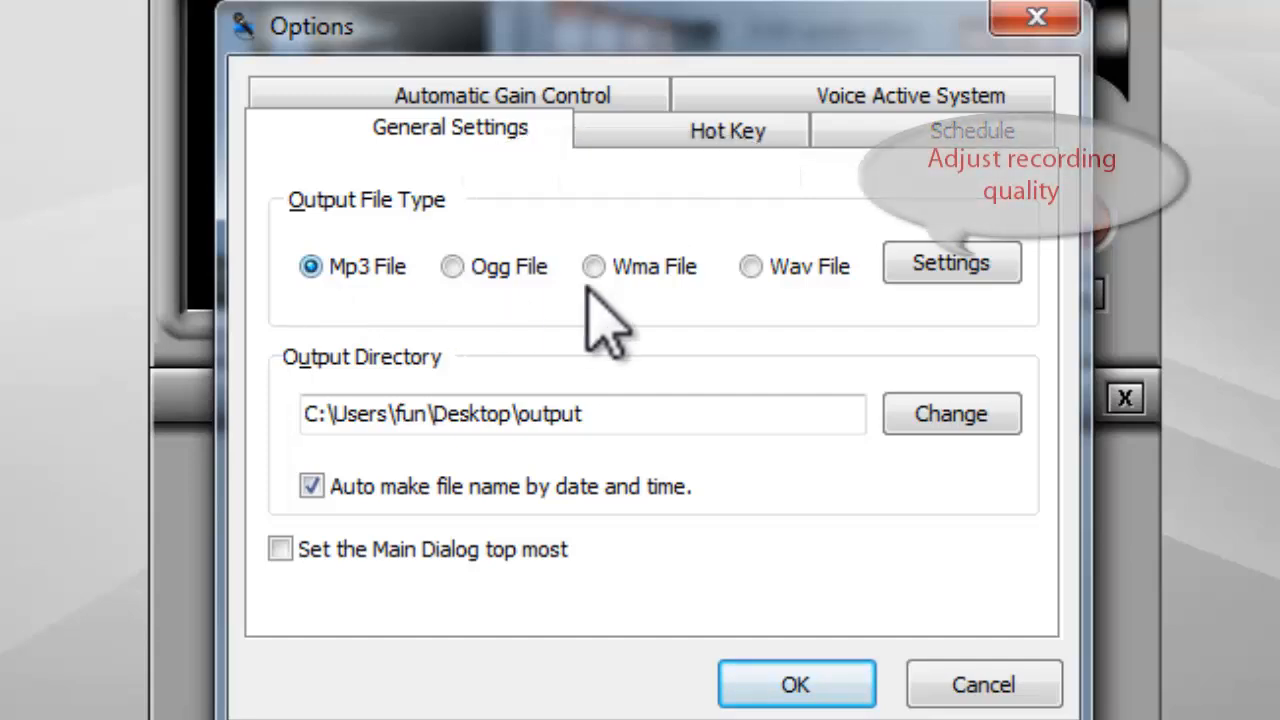
{"action": "left_click", "coordinate": [950, 262]}
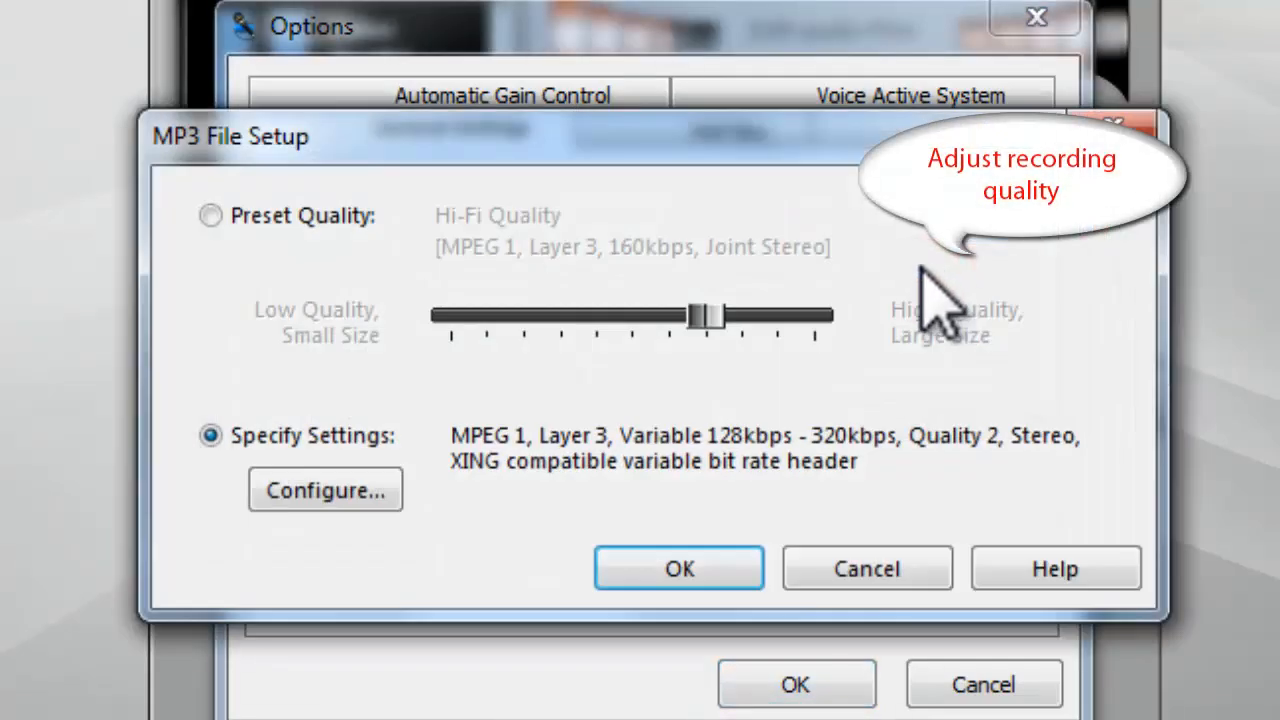
- Try the Tape Quality preset, then switch to specifying MP3 settings manually
{"action": "left_click", "coordinate": [210, 216]}
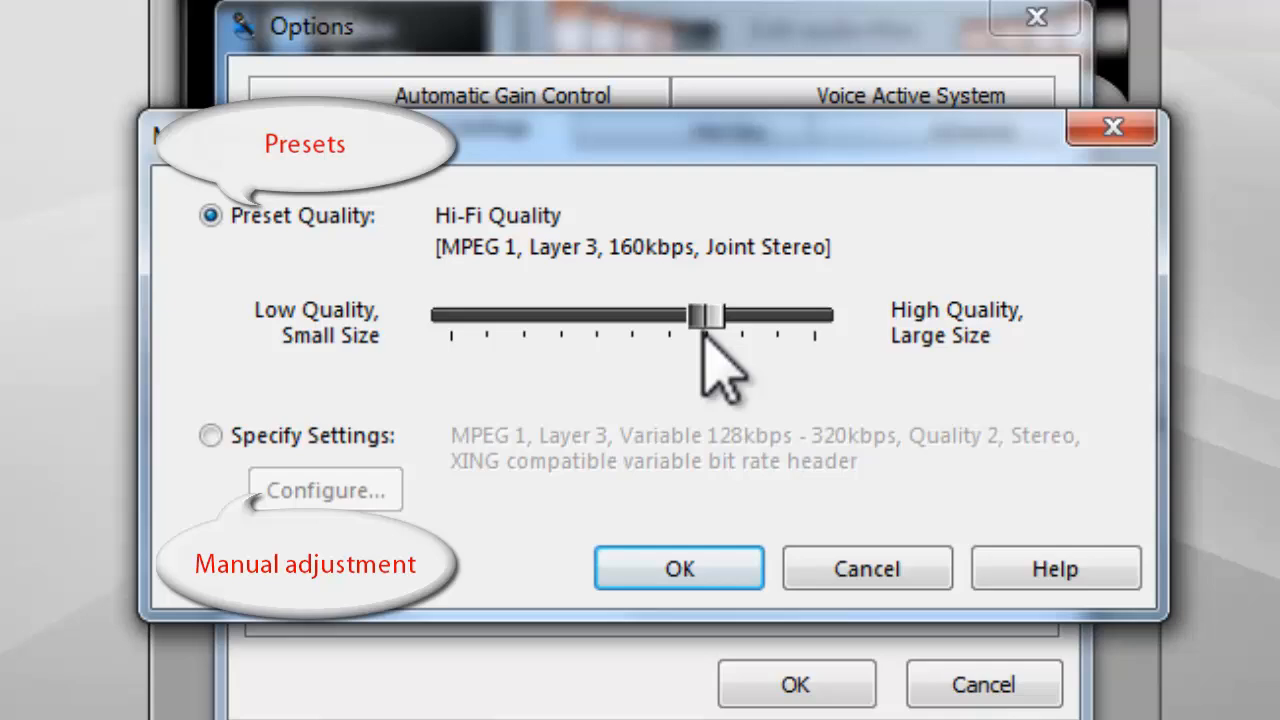
{"action": "left_click_drag", "start_coordinate": [708, 316], "coordinate": [670, 316]}
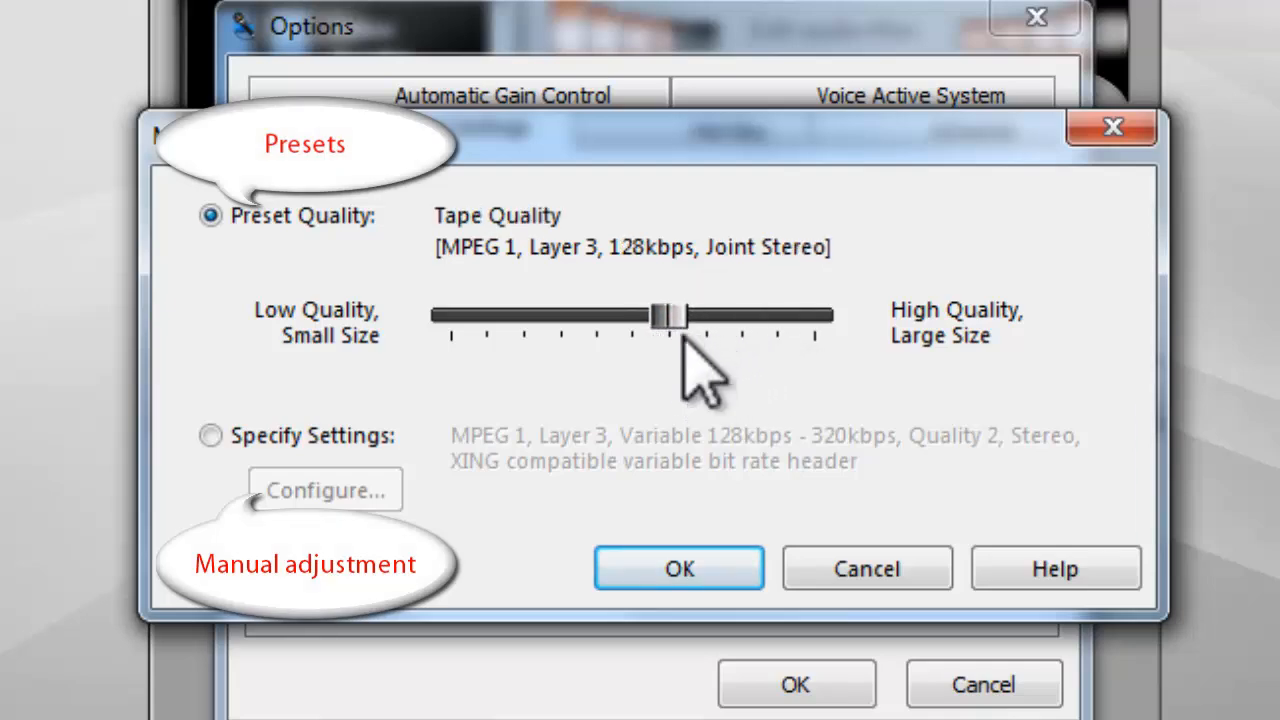
{"action": "left_click", "coordinate": [210, 436]}
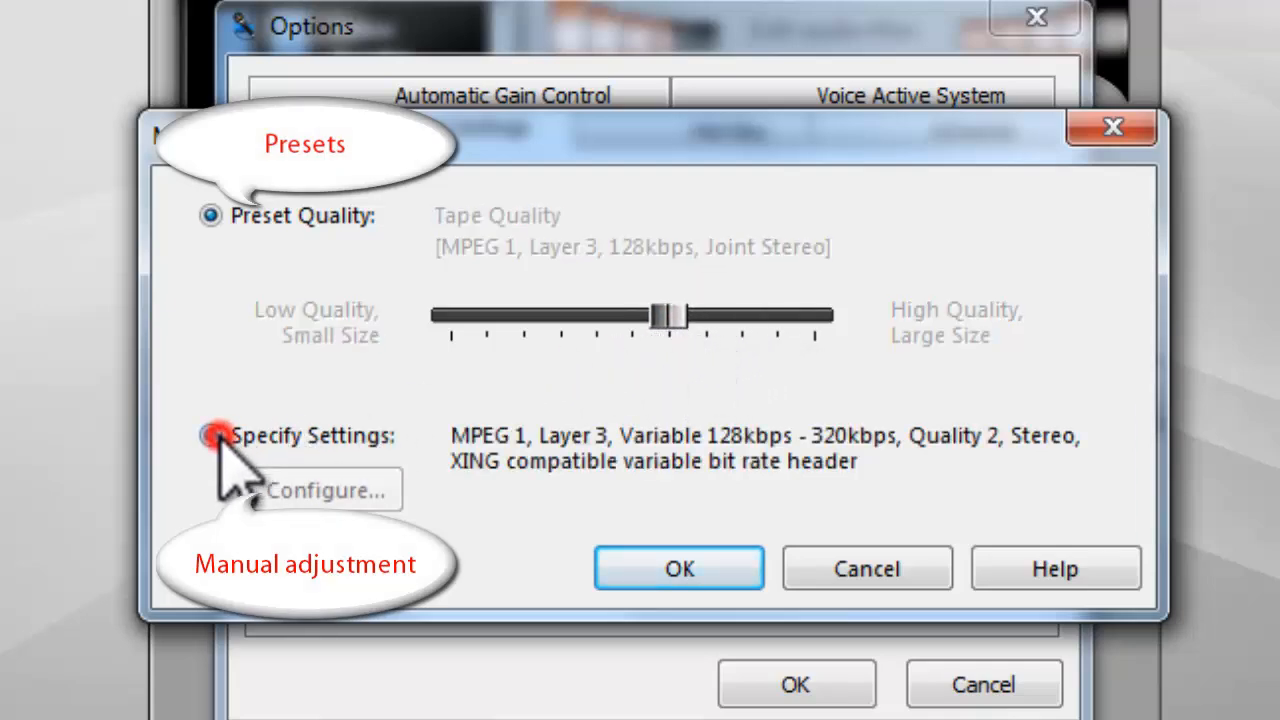
- Configure the encoder for a 192 kbps average bit rate and confirm the MP3 setup
{"action": "left_click", "coordinate": [330, 490]}
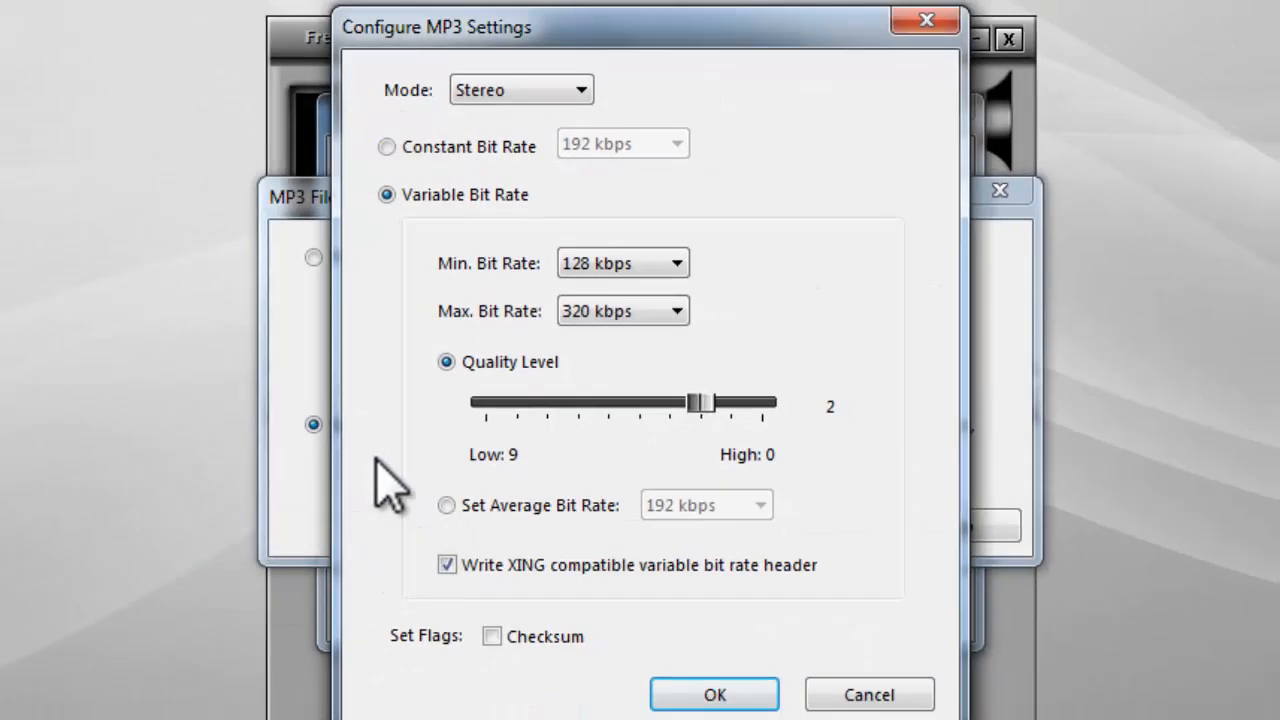
{"action": "left_click", "coordinate": [446, 504]}
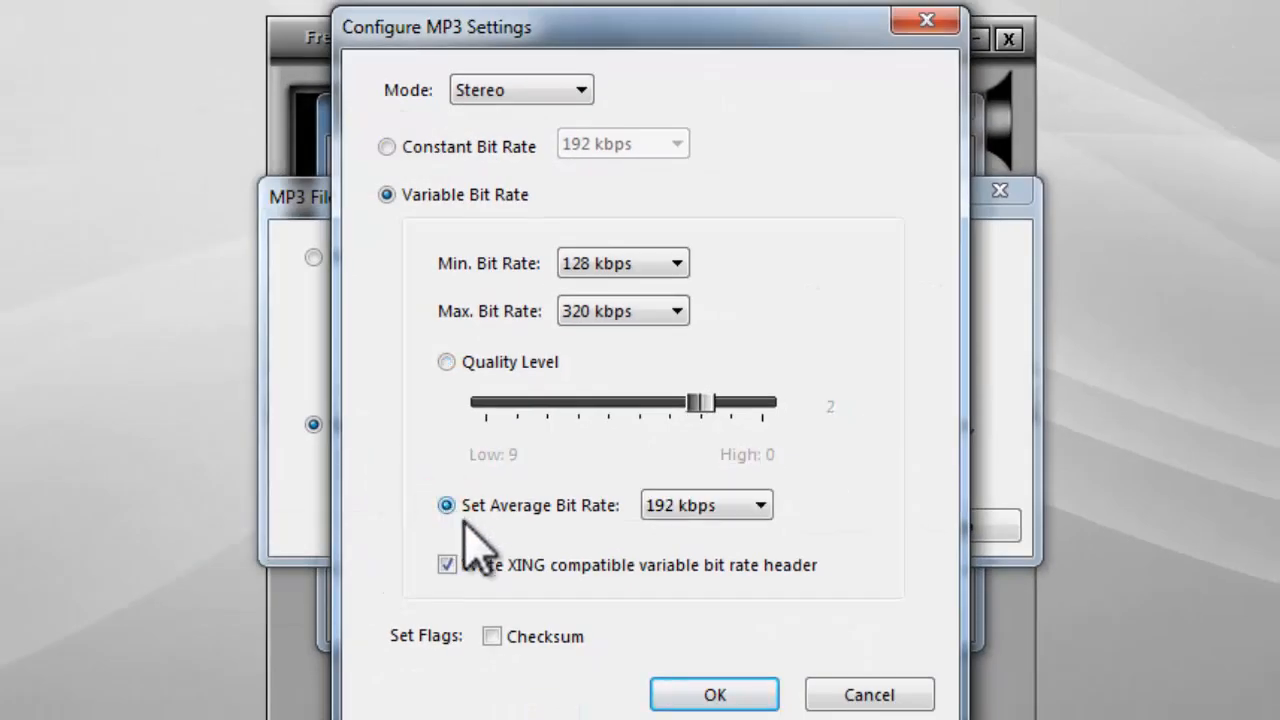
{"action": "left_click", "coordinate": [714, 694]}
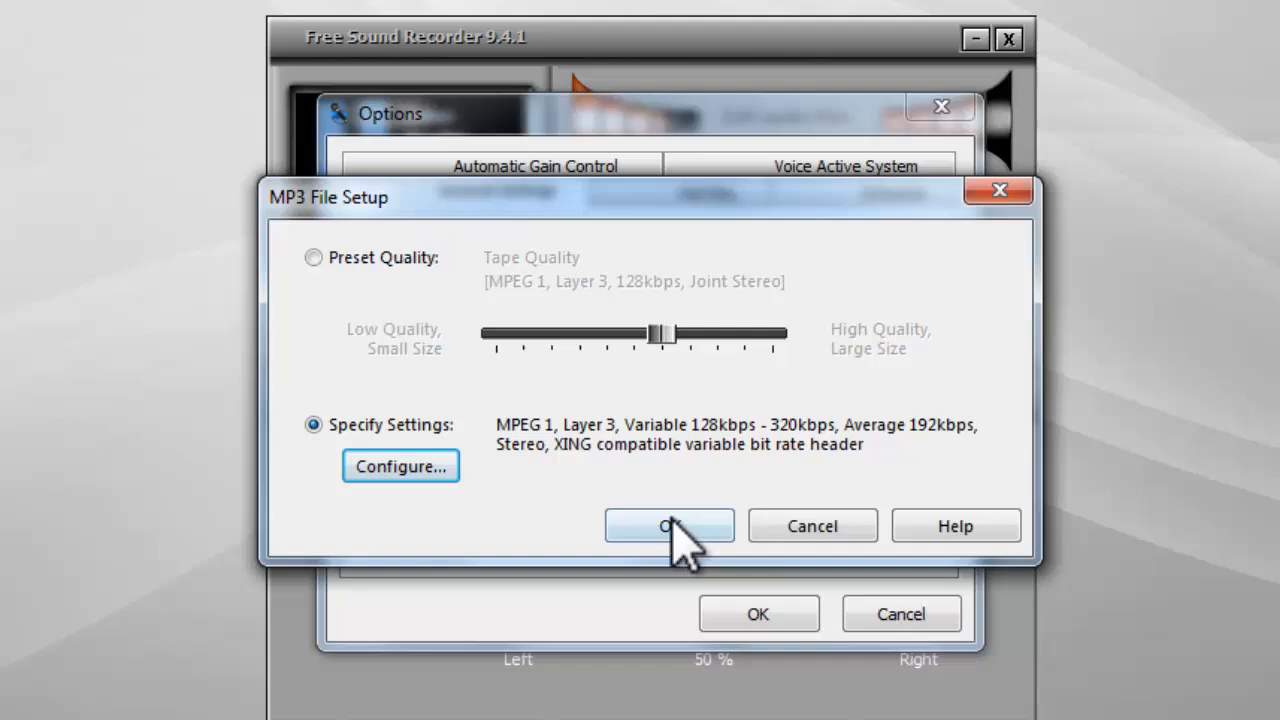
{"action": "left_click", "coordinate": [668, 524]}
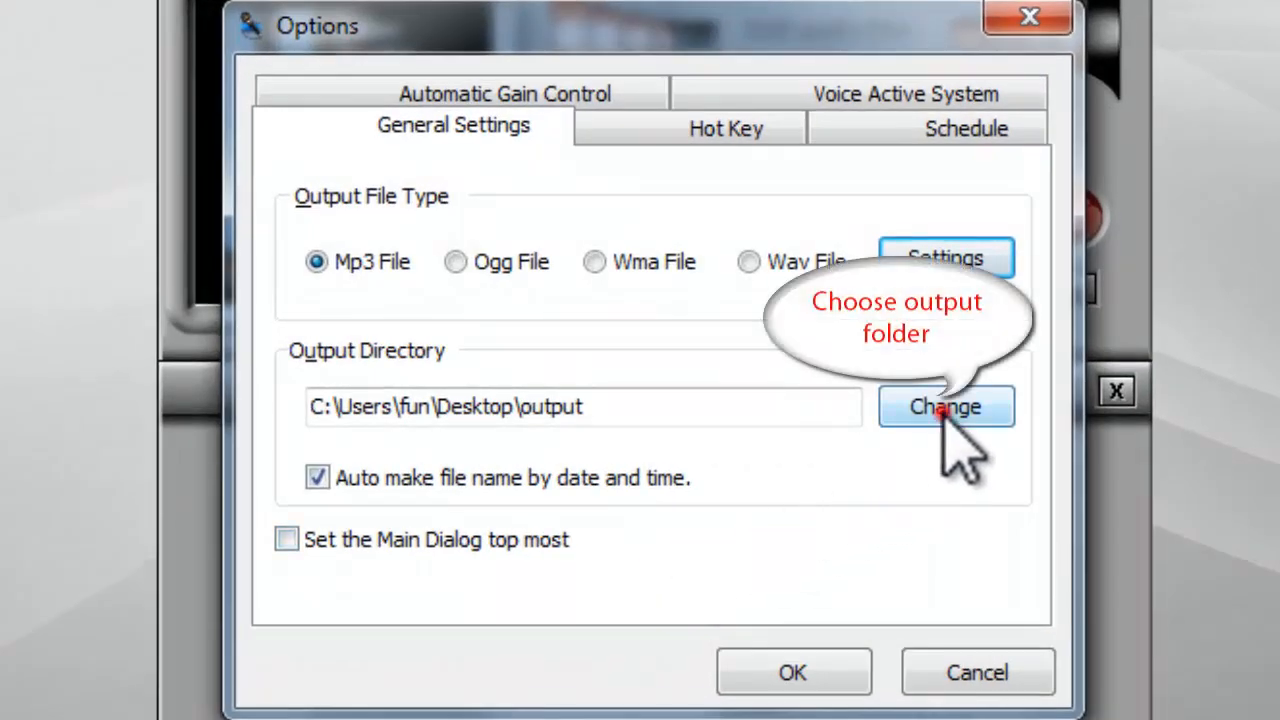
- Set the output folder to Desktop\output, enable automatic date-time file names, and save the options
{"action": "left_click", "coordinate": [944, 406]}
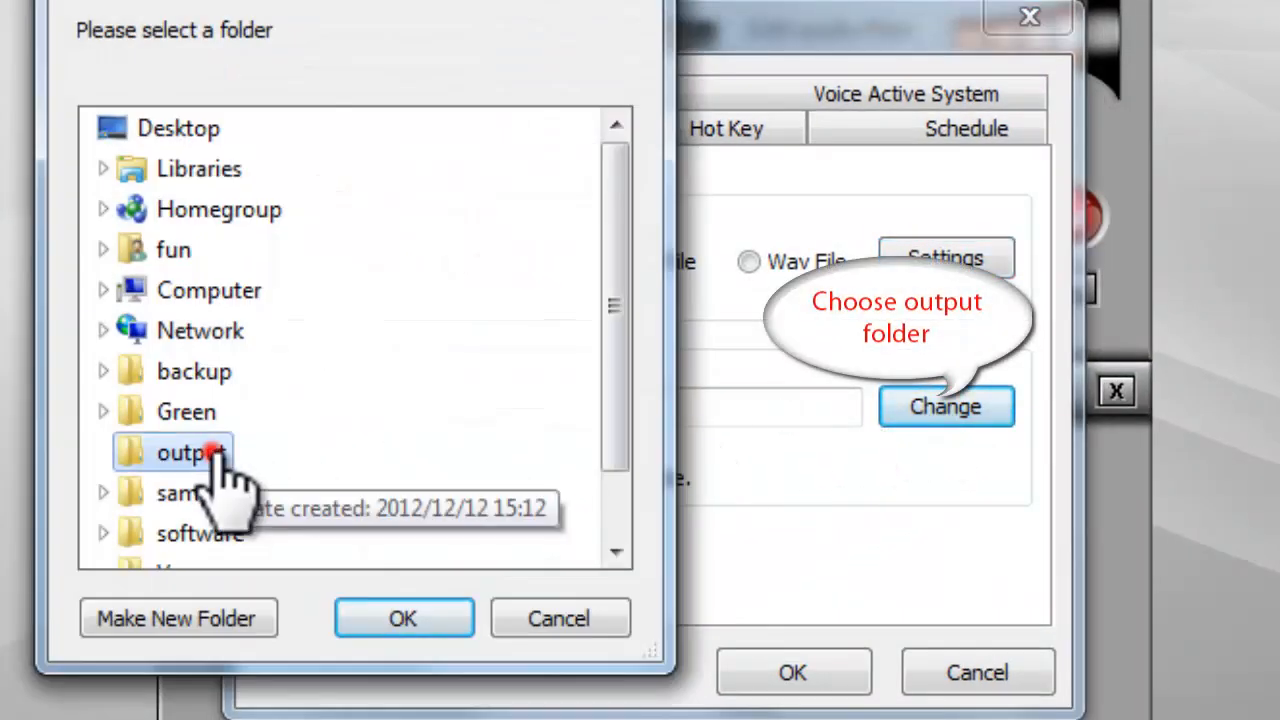
{"action": "left_click", "coordinate": [404, 618]}
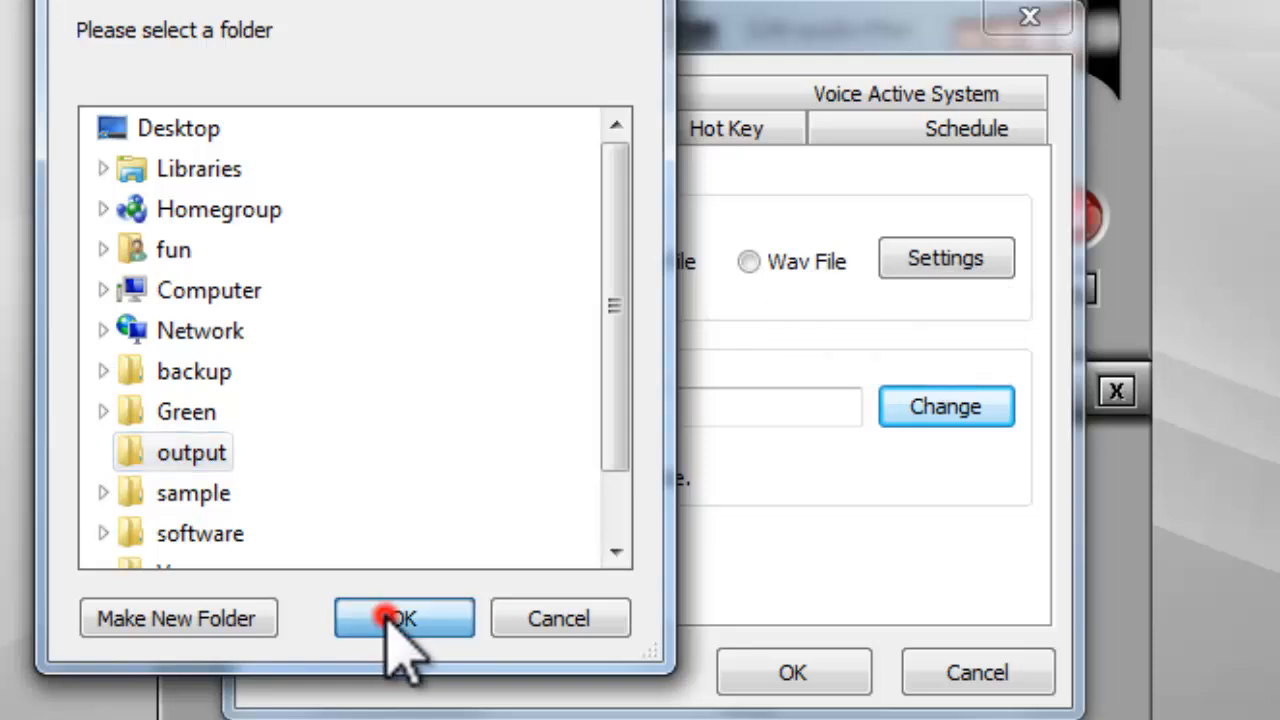
{"action": "left_click", "coordinate": [404, 616]}
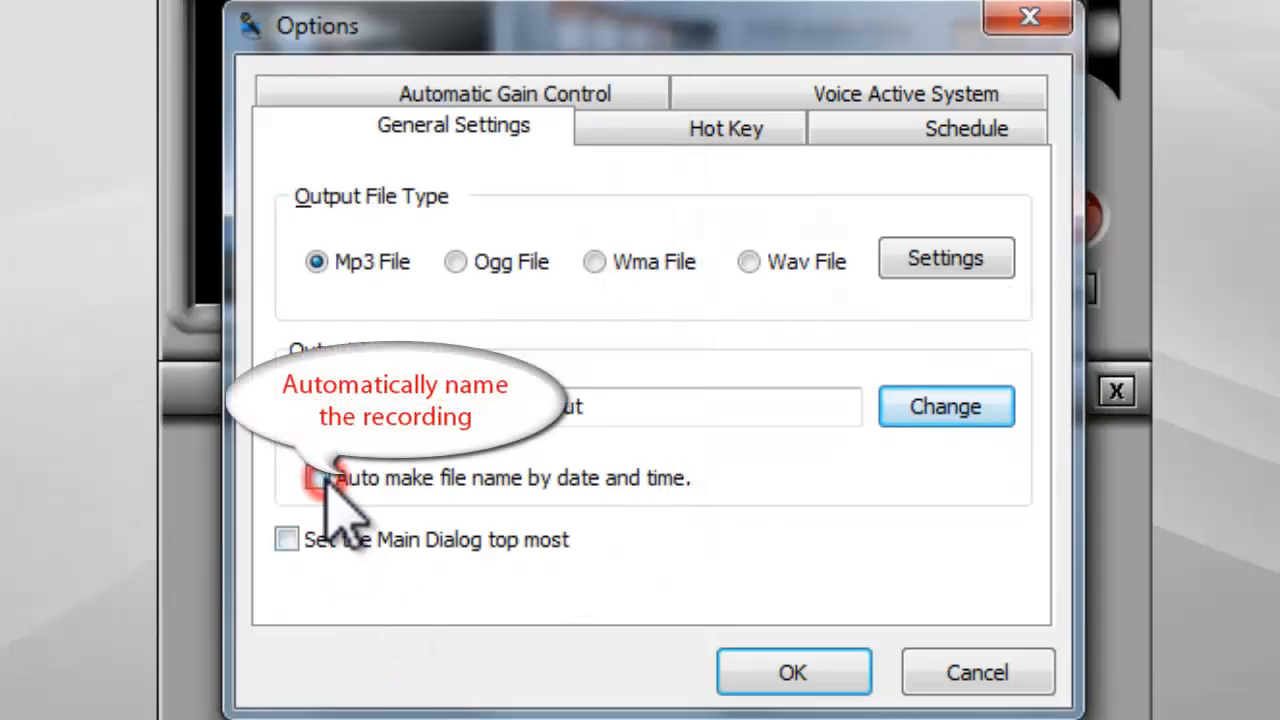
{"action": "left_click", "coordinate": [314, 478]}
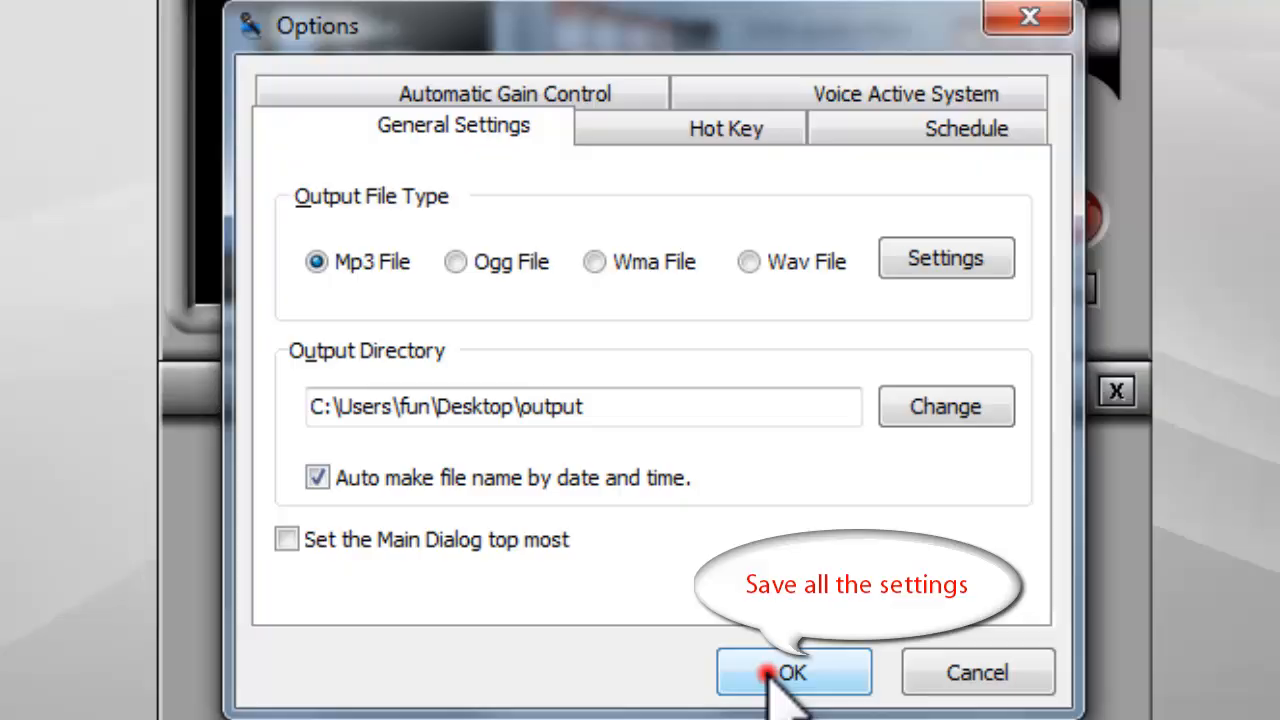
{"action": "left_click", "coordinate": [792, 672]}
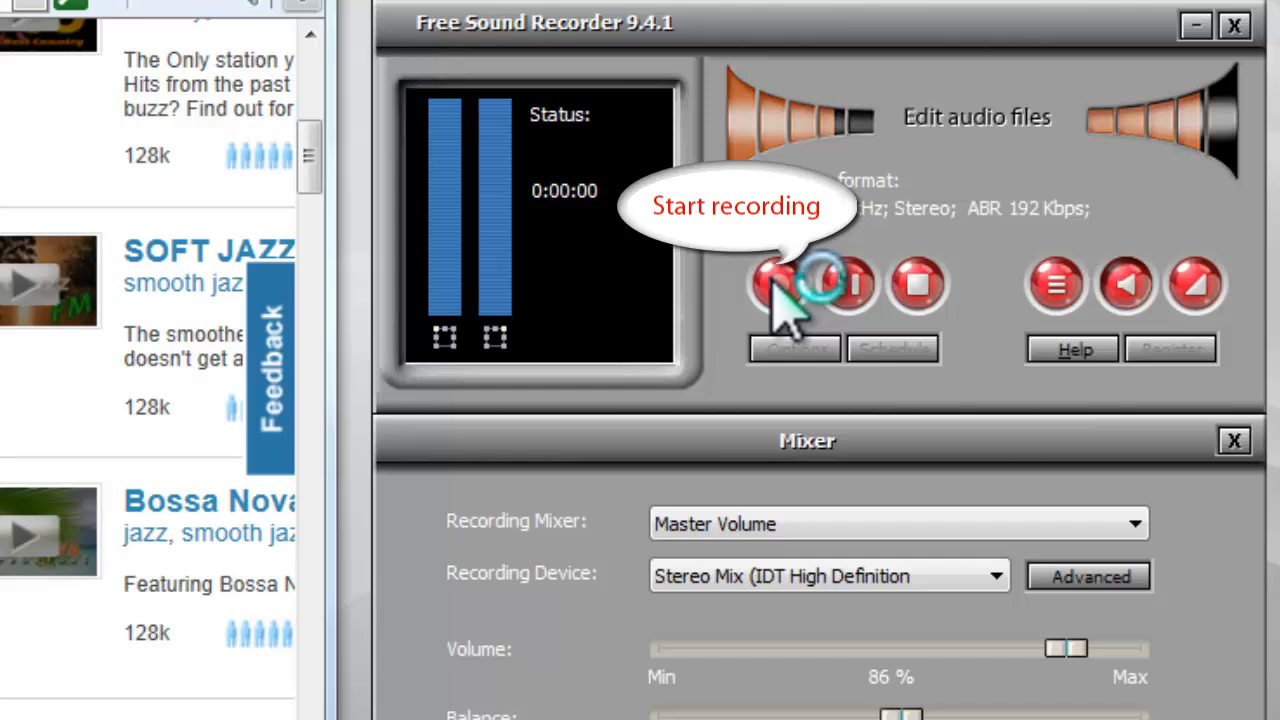
- Record the playing Live365 stream for about 6 seconds, then pause the capture
{"action": "left_click", "coordinate": [780, 284]}
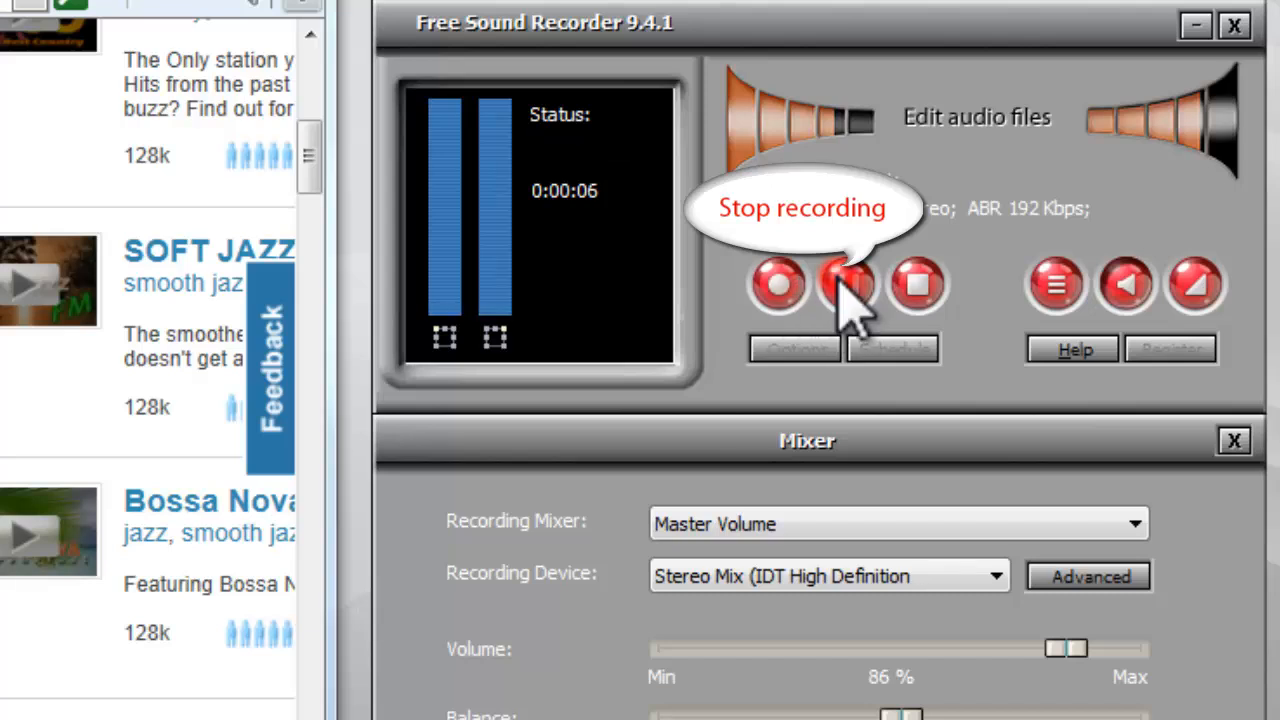
{"action": "left_click", "coordinate": [848, 284]}
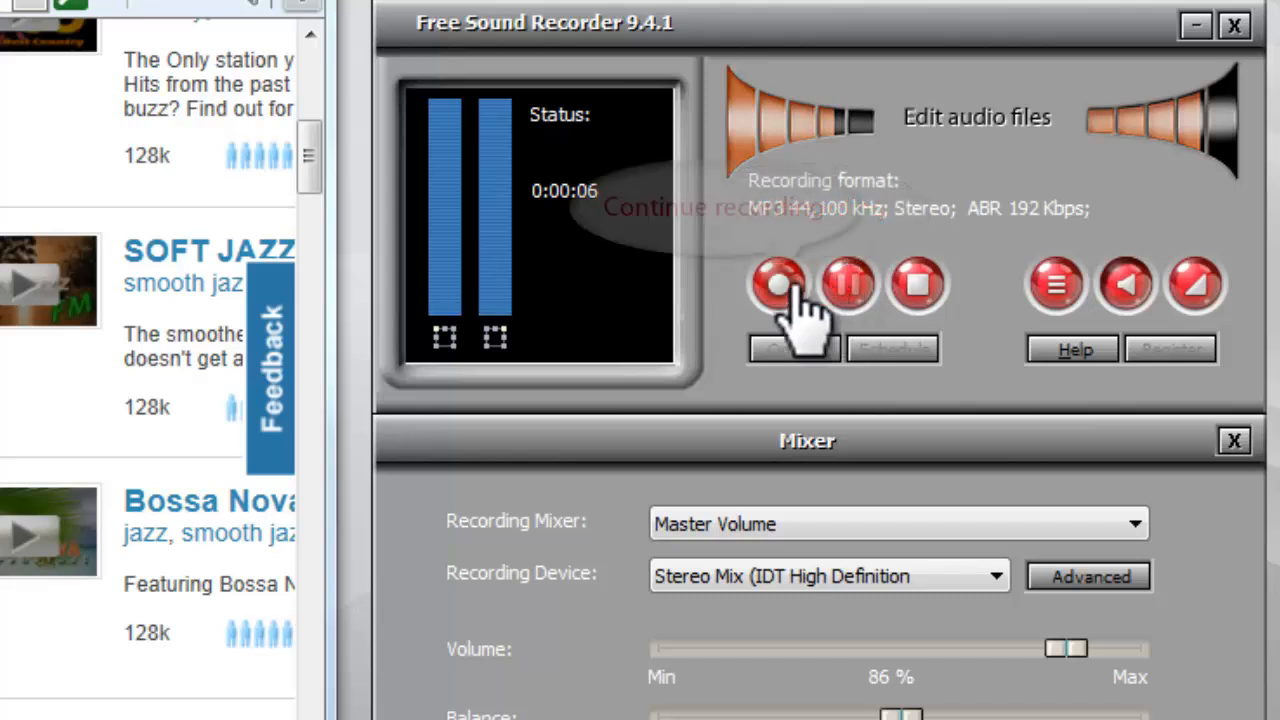
{"action": "mouse_move", "coordinate": [784, 290]}
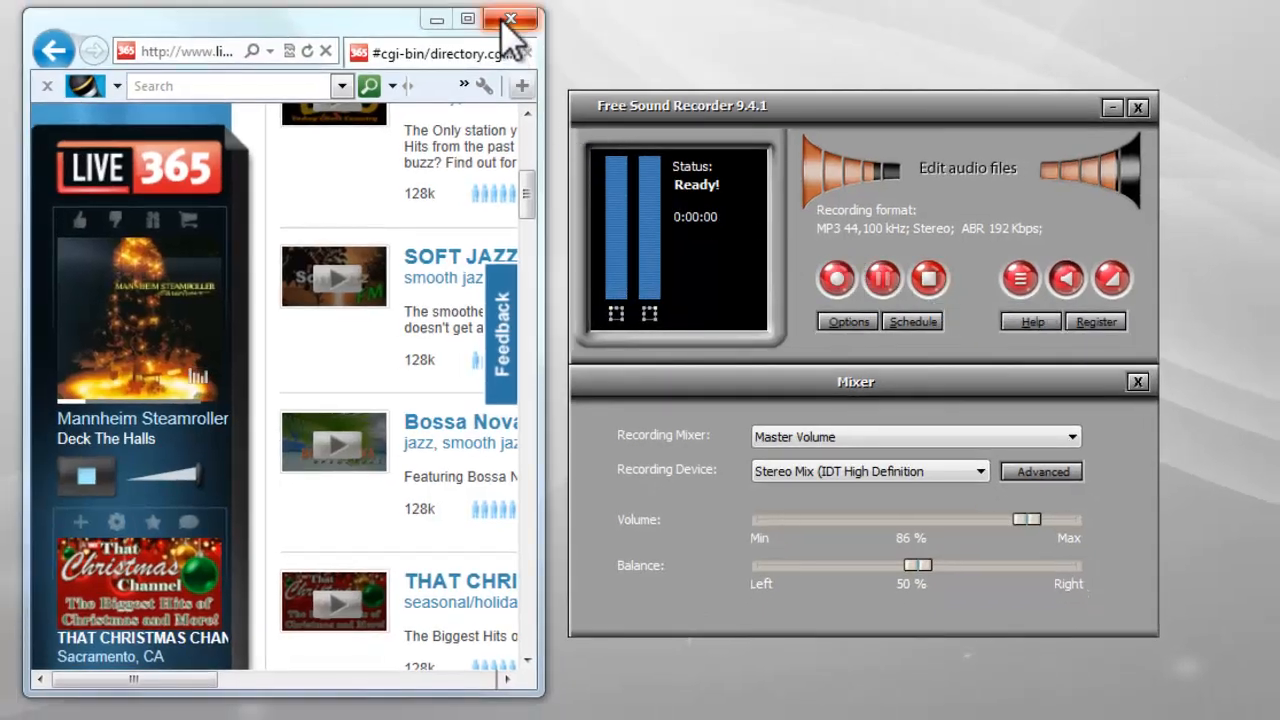
- Close the browser, show the files list and play back the new recording
{"action": "left_click", "coordinate": [512, 20]}
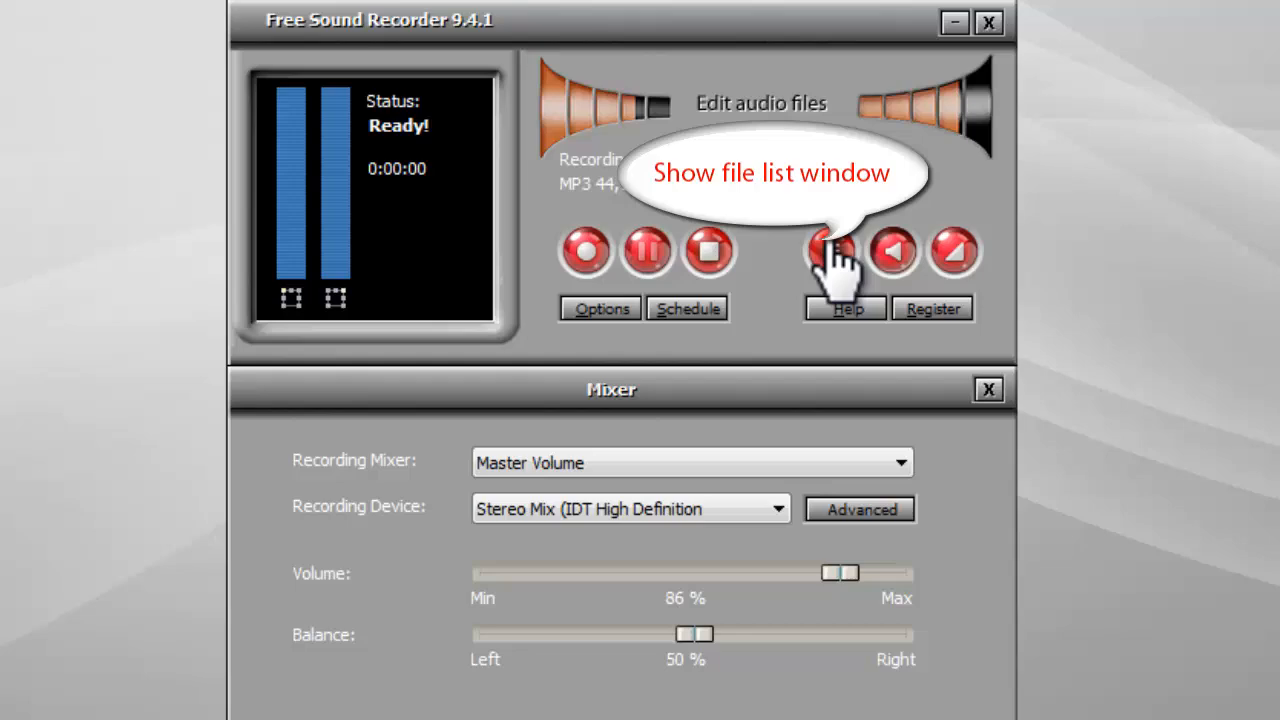
{"action": "left_click", "coordinate": [830, 252]}
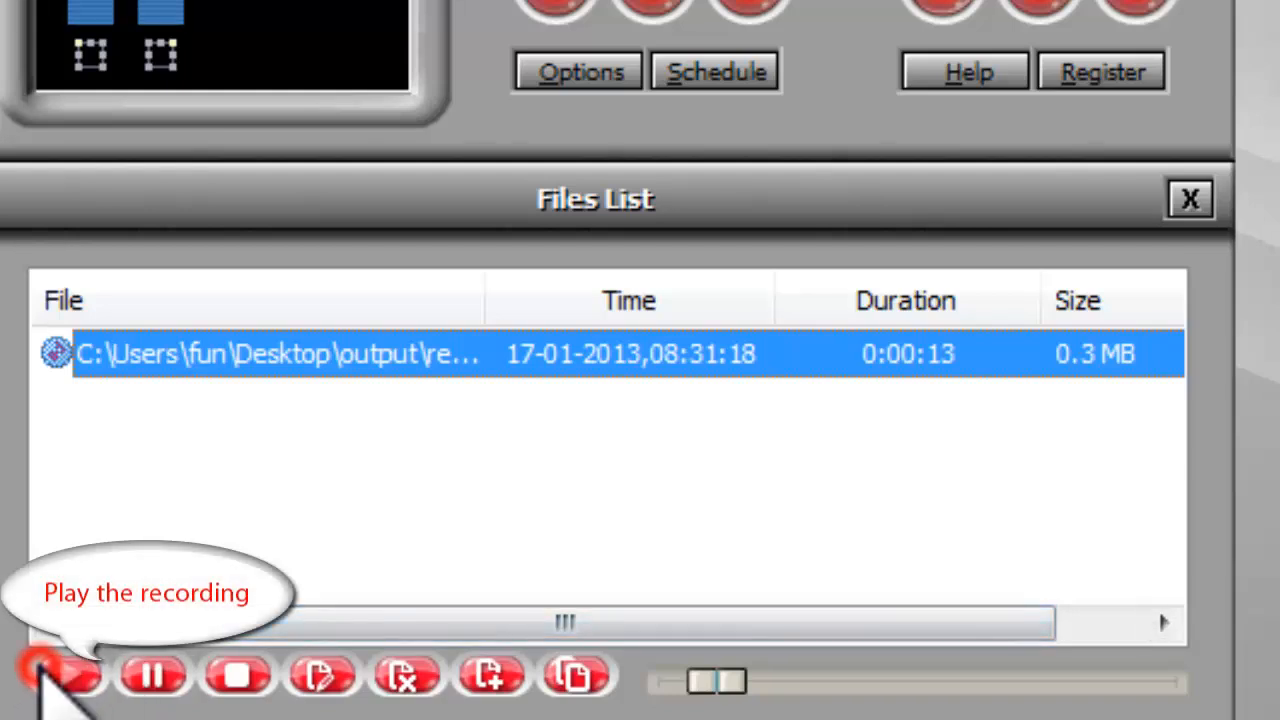
{"action": "left_click", "coordinate": [60, 676]}
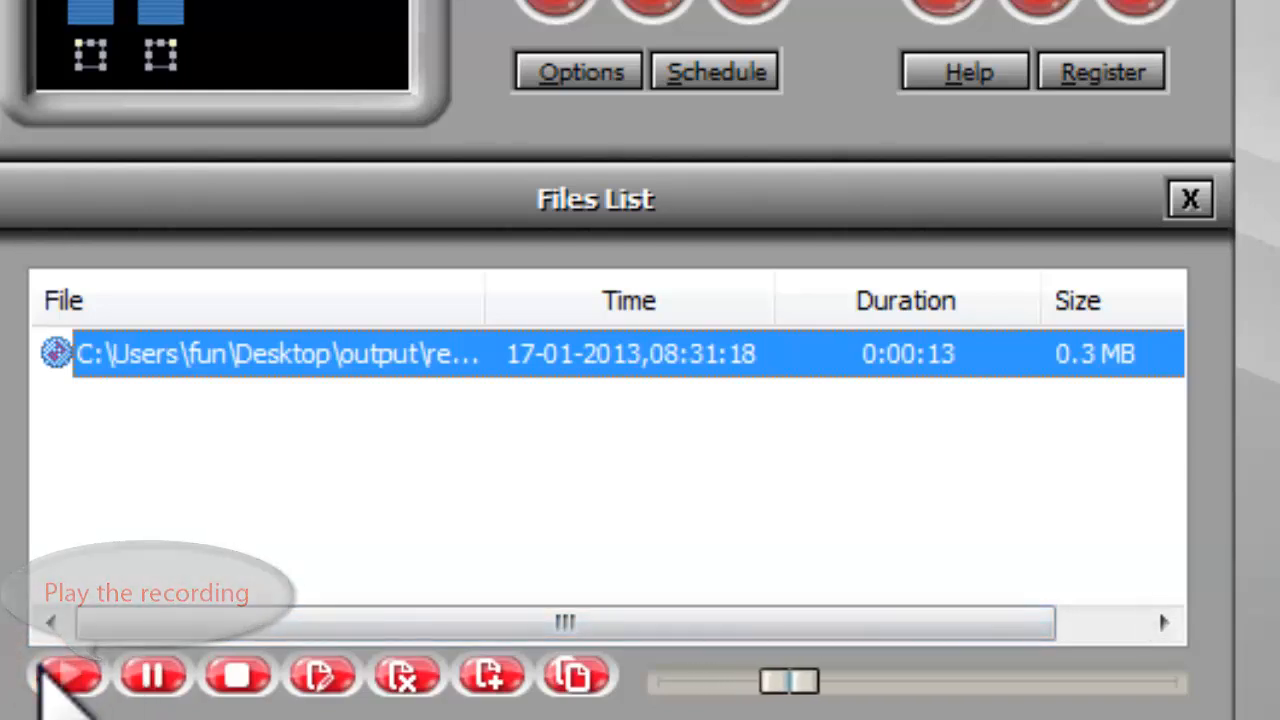
{"action": "left_click", "coordinate": [64, 676]}
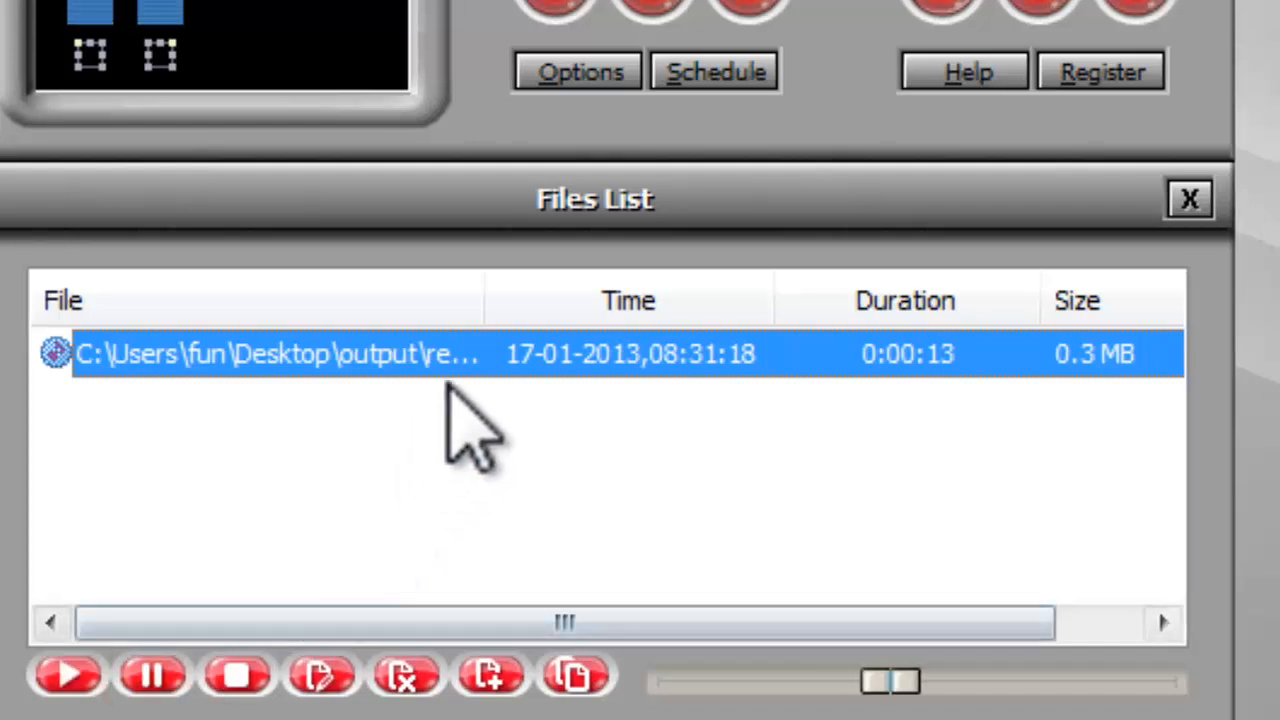
- Reveal rec0117-083100.mp3 in the Desktop output folder via the file's context menu
{"action": "right_click", "coordinate": [276, 352]}
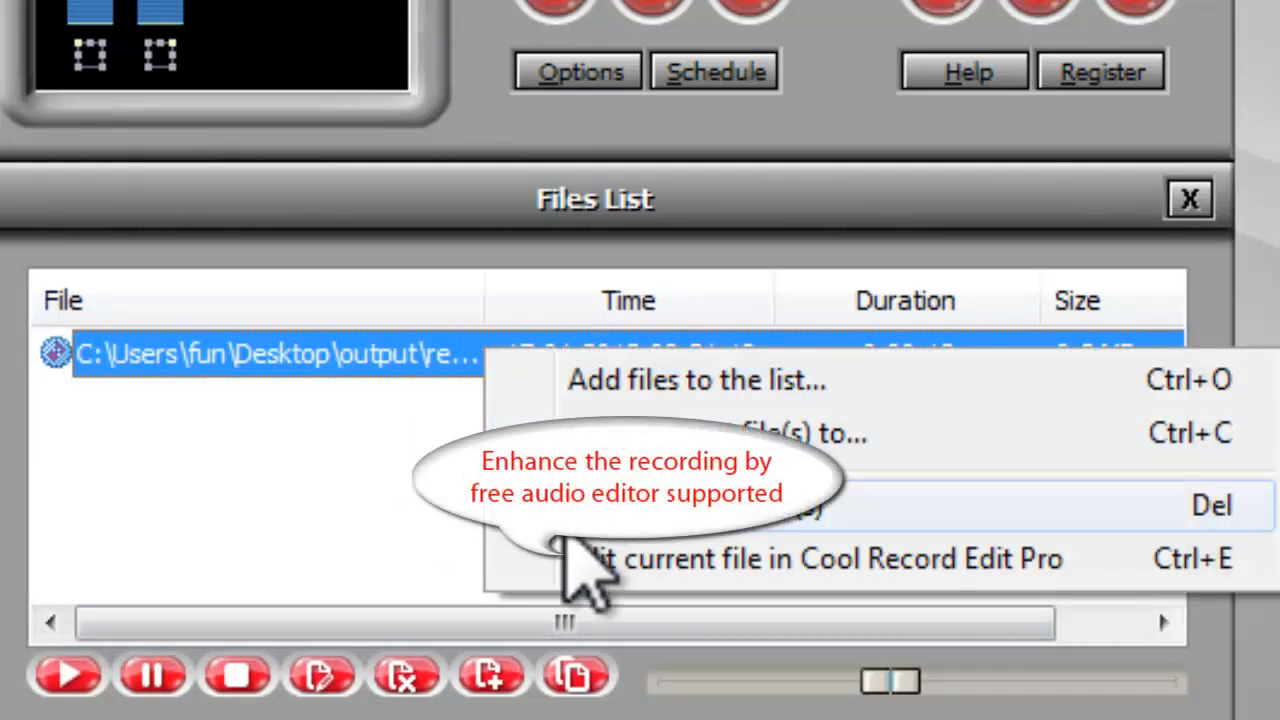
{"action": "mouse_move", "coordinate": [530, 432]}
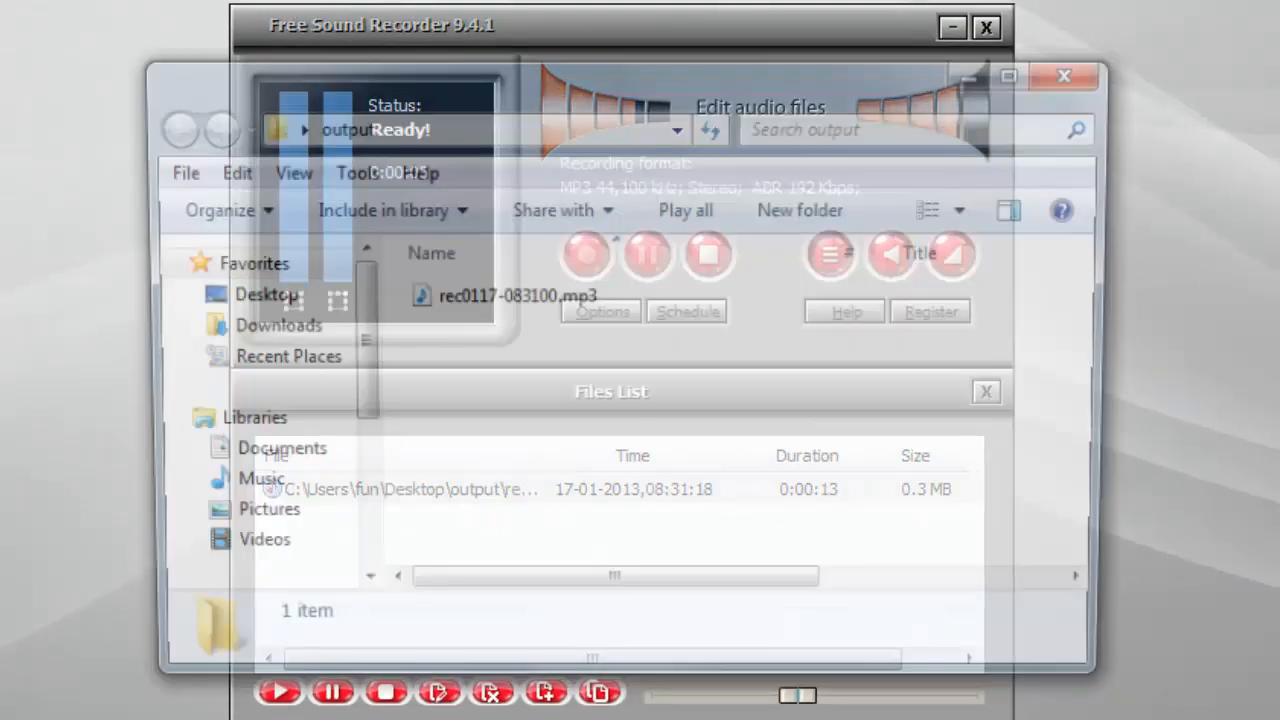
{"action": "left_click", "coordinate": [516, 296]}
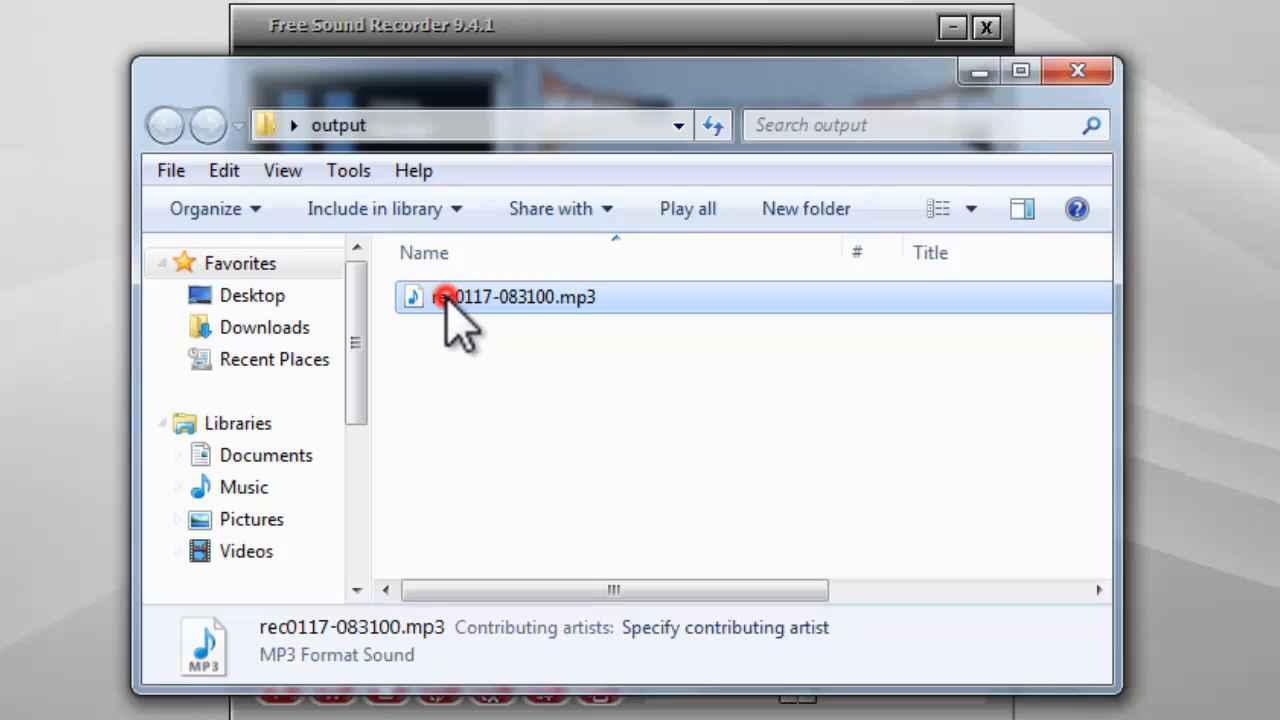